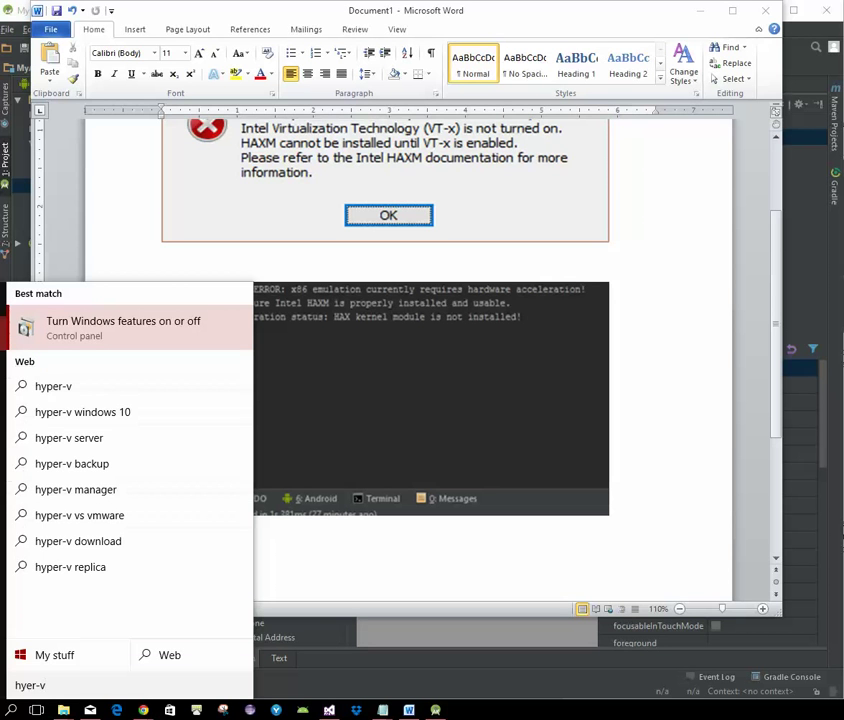
Step: Bring up the Windows Features panel from the hyper-v search results
left_click(124, 328)
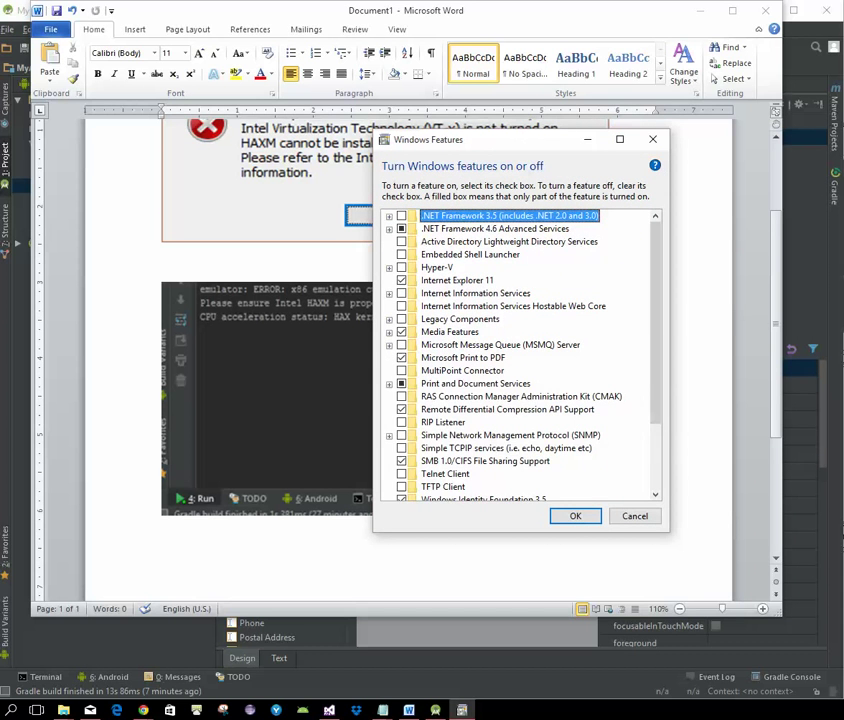
Step: Expand the Hyper-V group and turn off Hyper-V with its sub-features
left_click(388, 268)
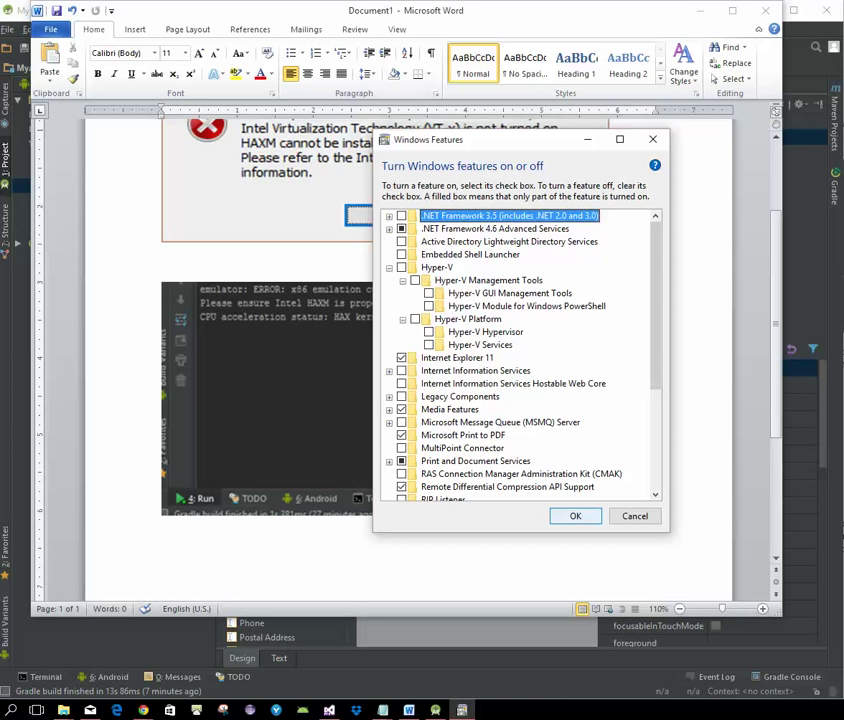
left_click(636, 516)
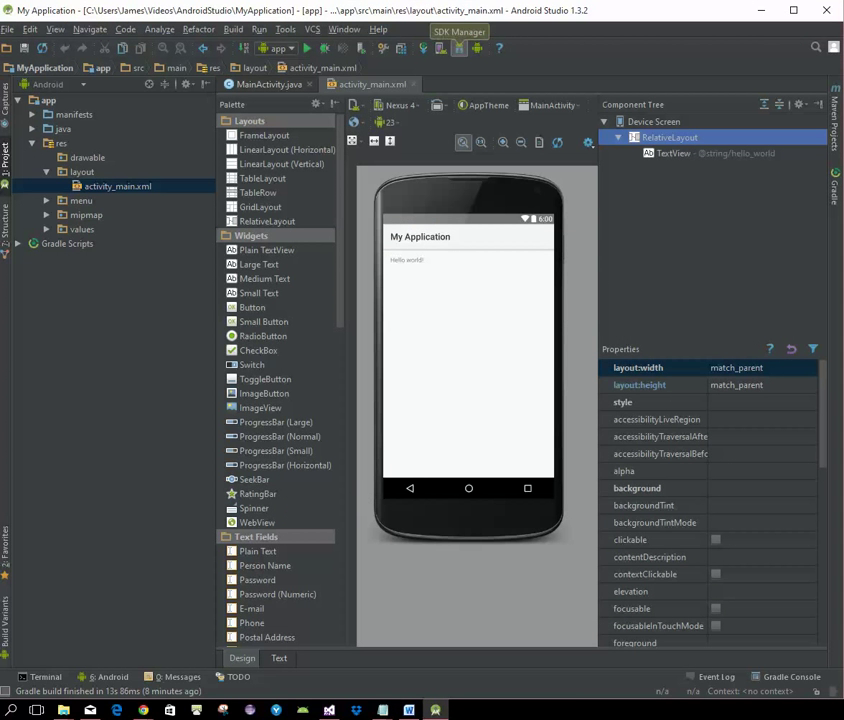
Step: Show the SDK Tools list in Default Settings, where Intel HAXM appears installed
left_click(460, 32)
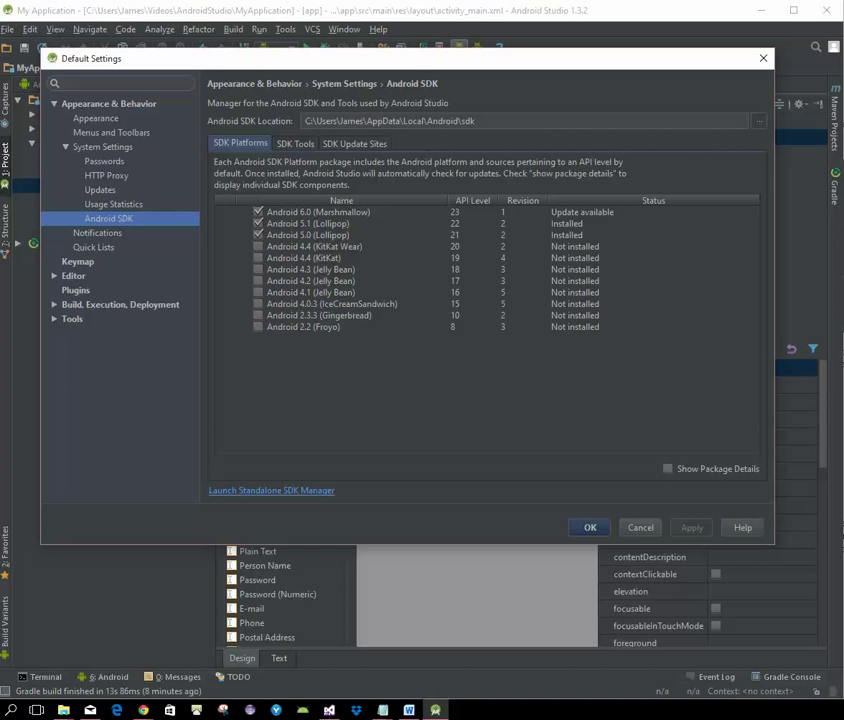
left_click(296, 144)
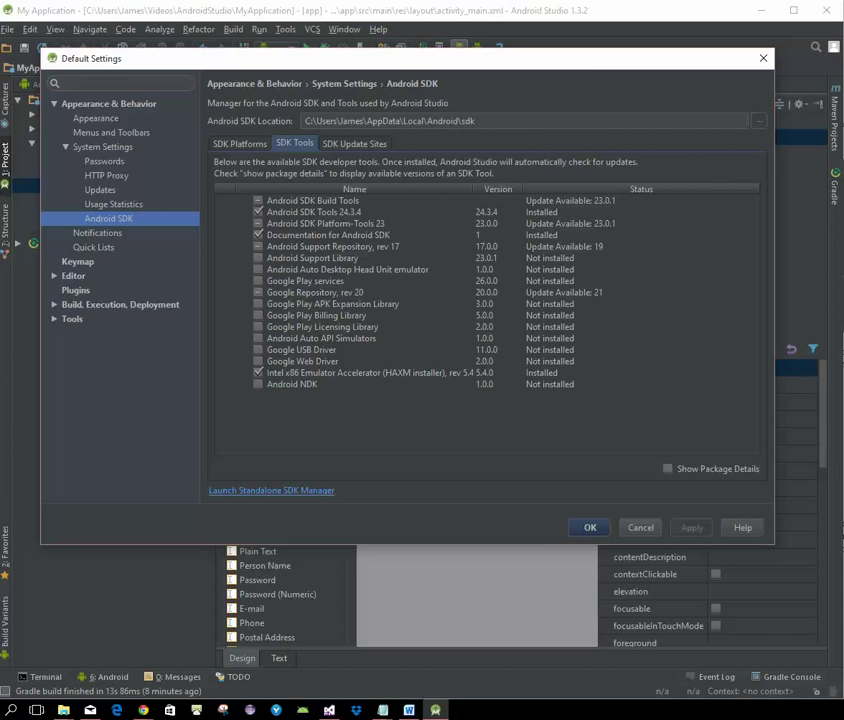
Step: Dismiss Default Settings and switch back to the activity_main layout editor window
left_click(640, 528)
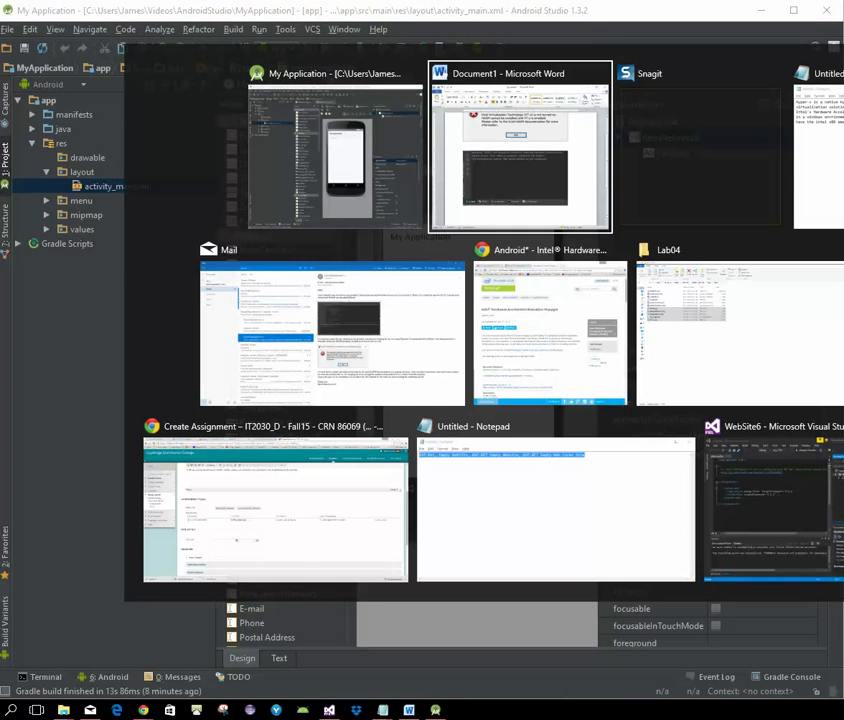
left_click(336, 150)
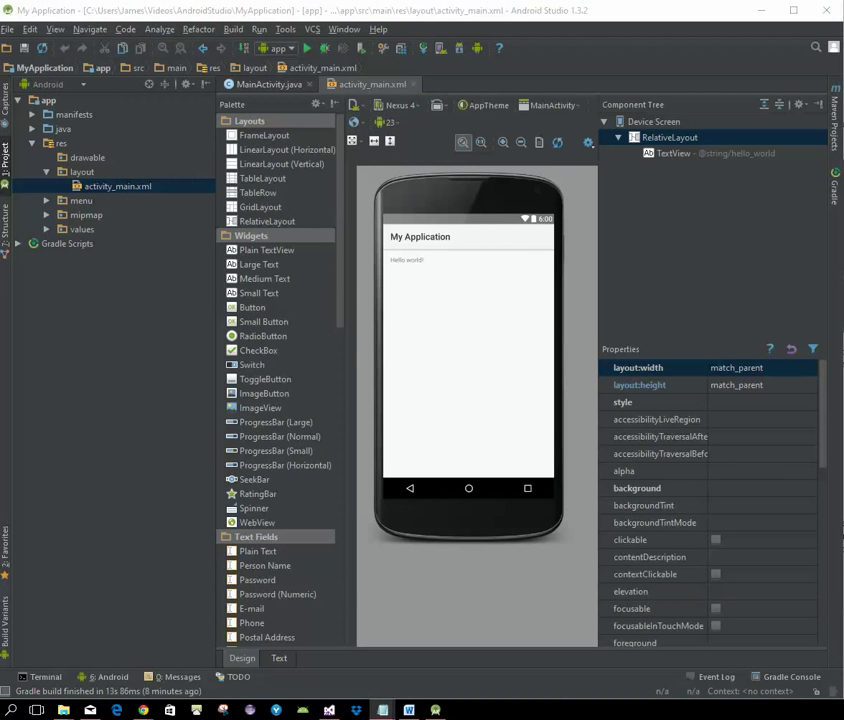